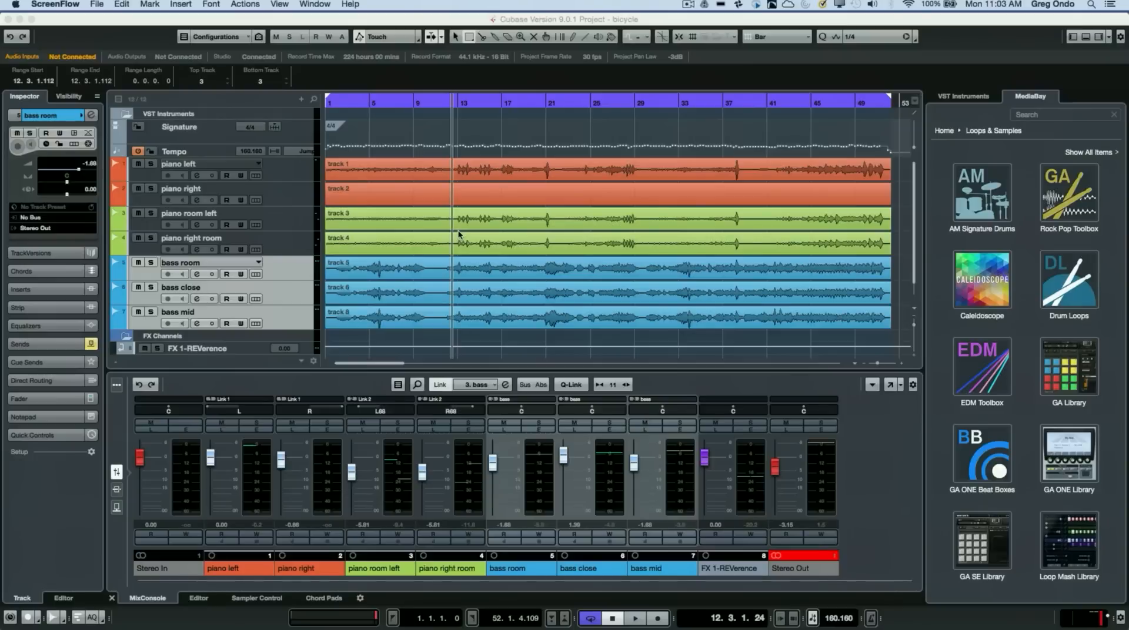
mouse_move(368, 156)
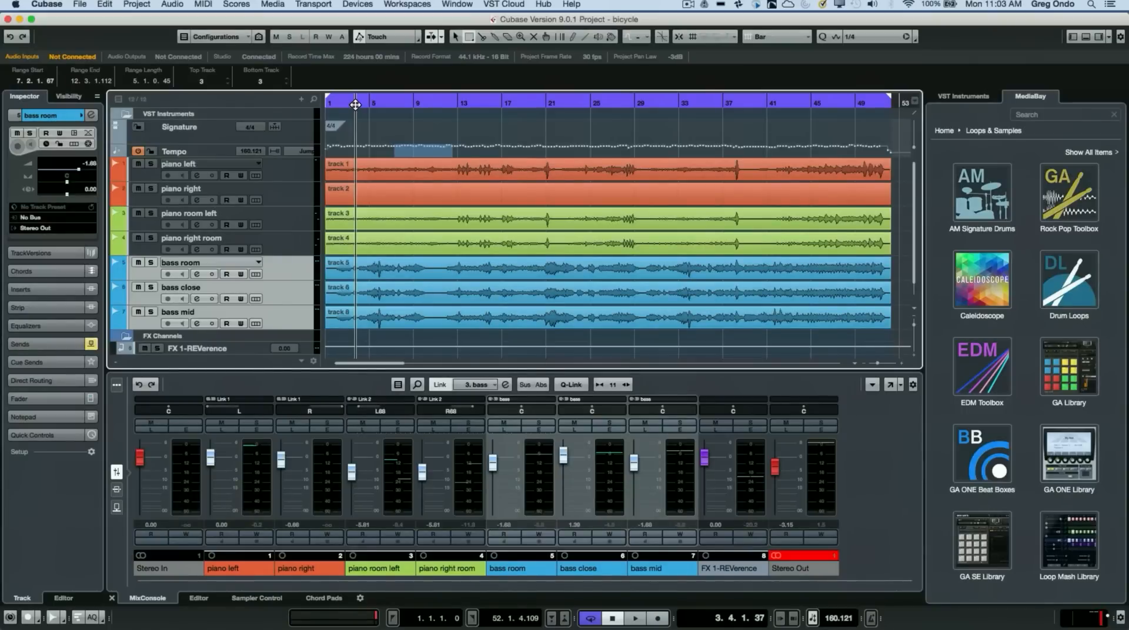
Start playback of the bicycle project from near bar 3 in the ruler
click(635, 622)
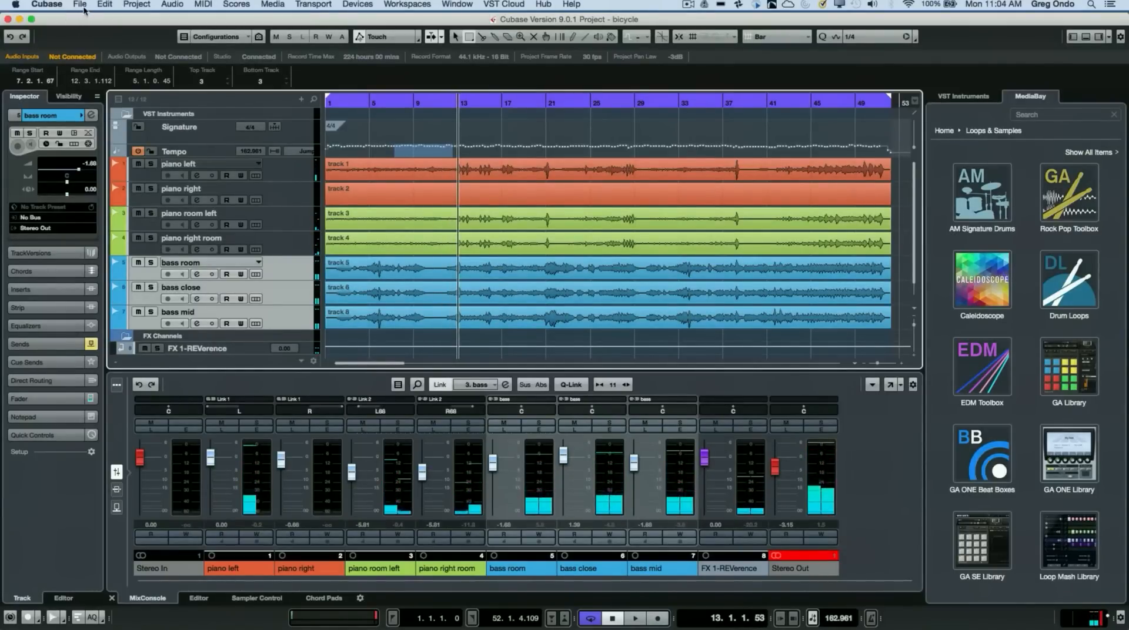
Set up Audio Mixdown export of Bicycle.wav to open in WaveLab Pro 9 afterwards
click(80, 5)
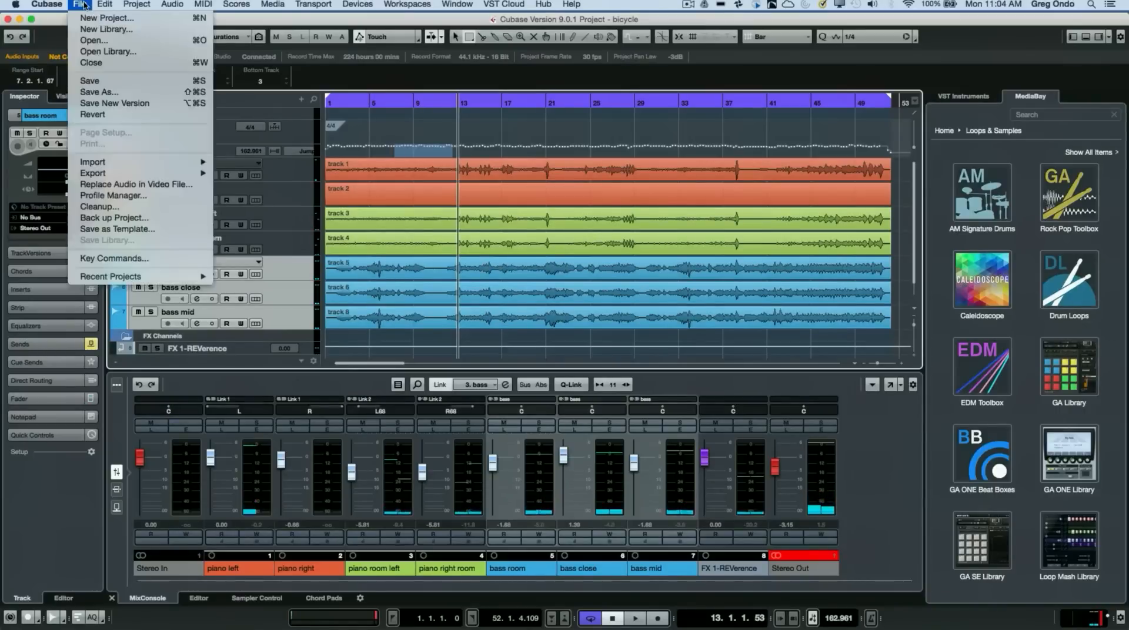
mouse_move(92, 173)
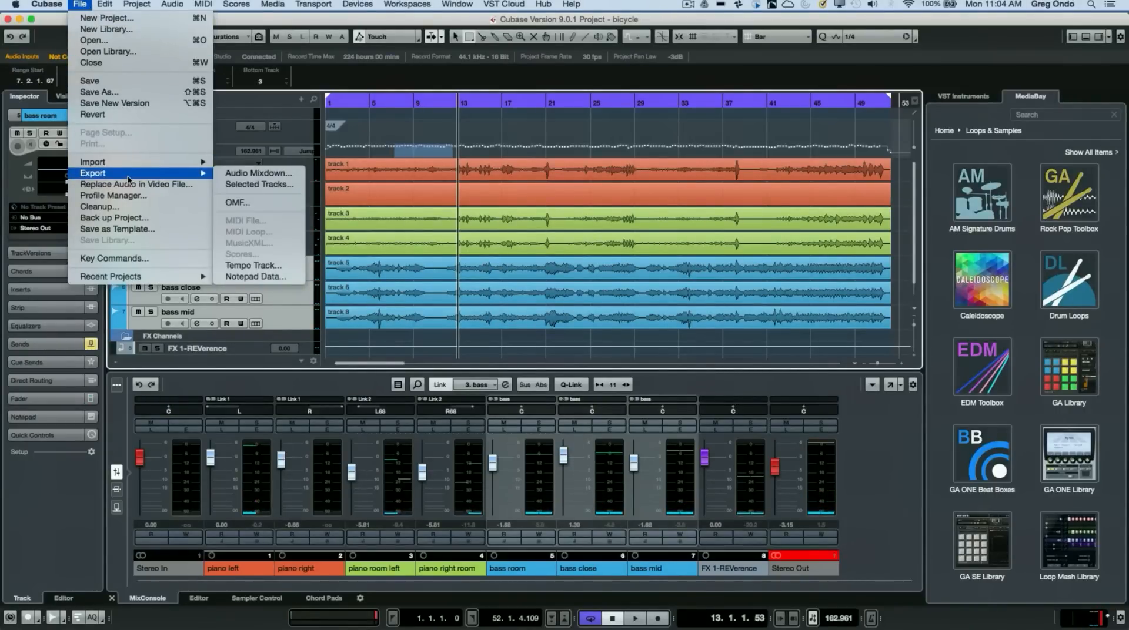
click(257, 173)
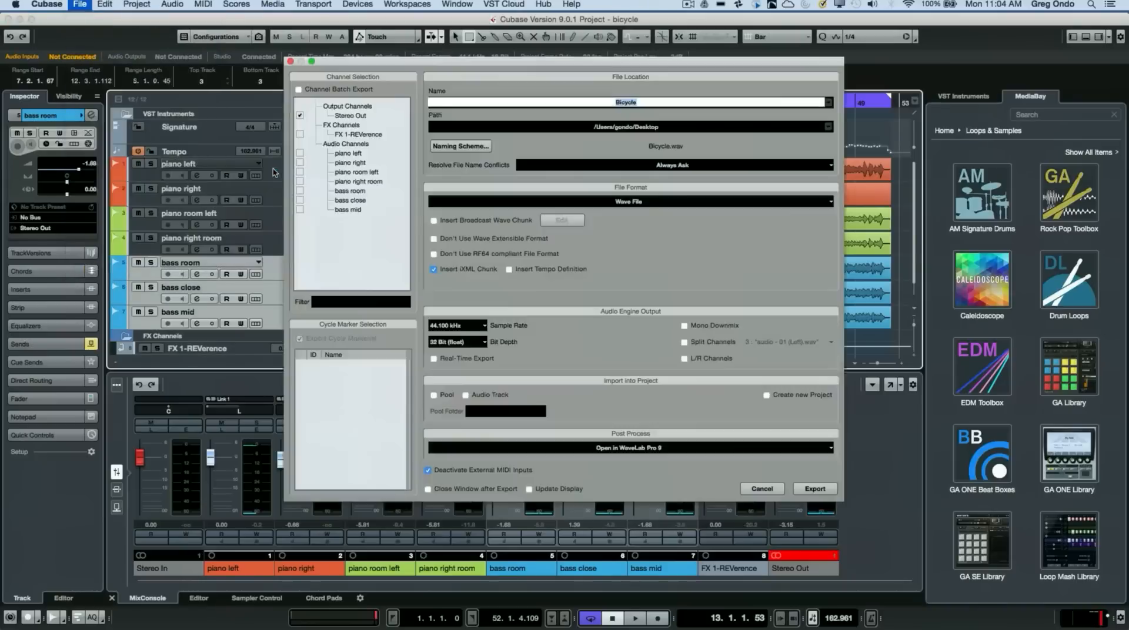
click(639, 102)
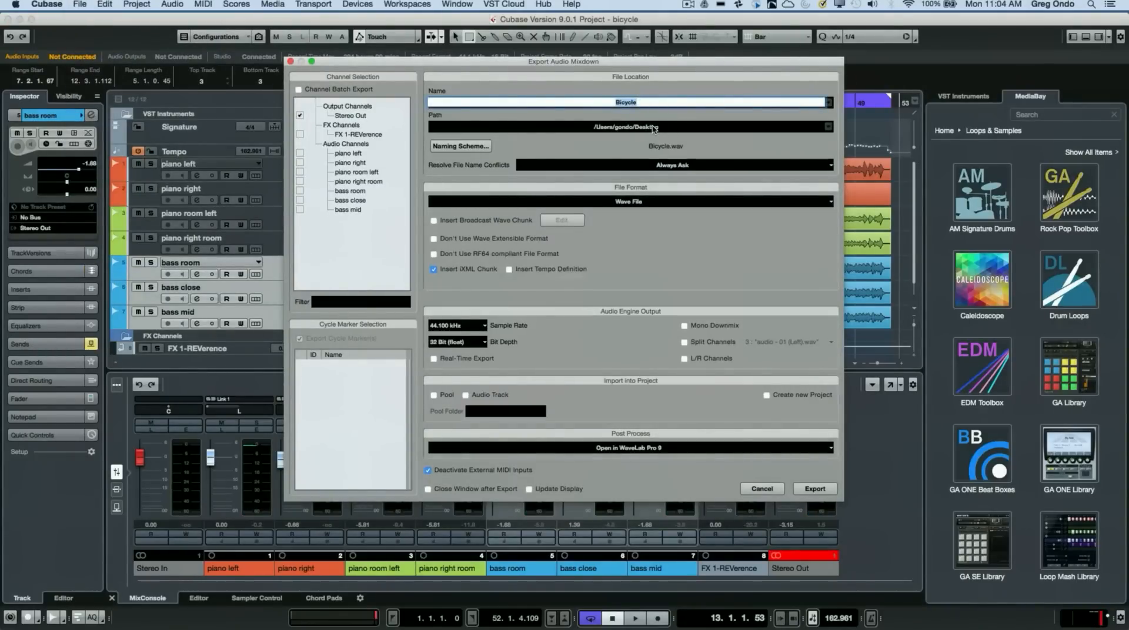
mouse_move(672, 434)
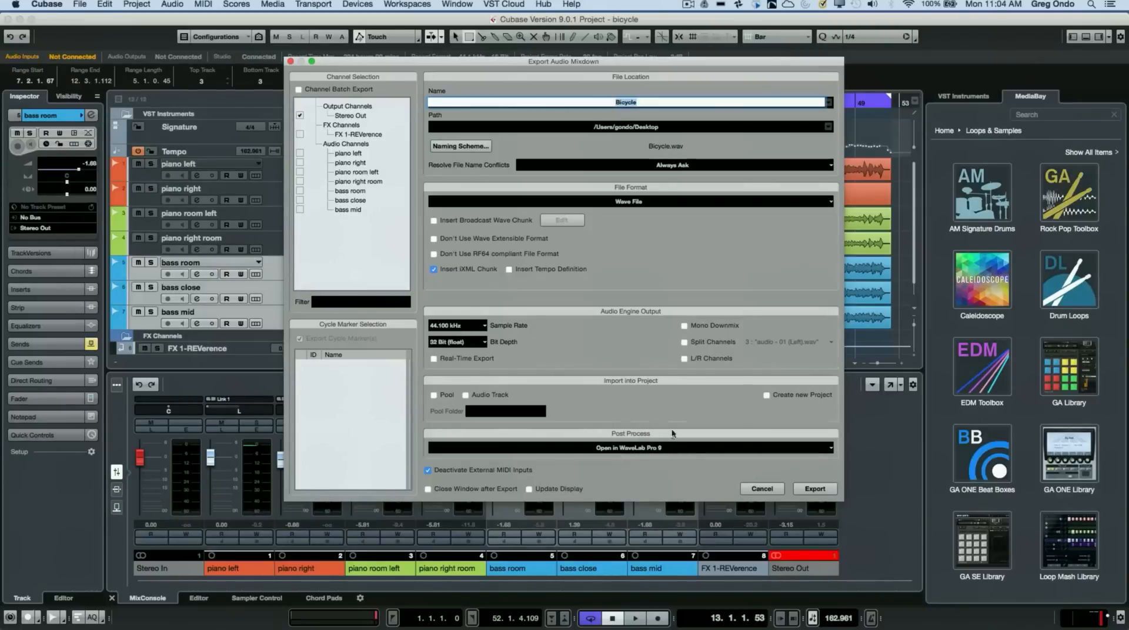
mouse_move(653, 447)
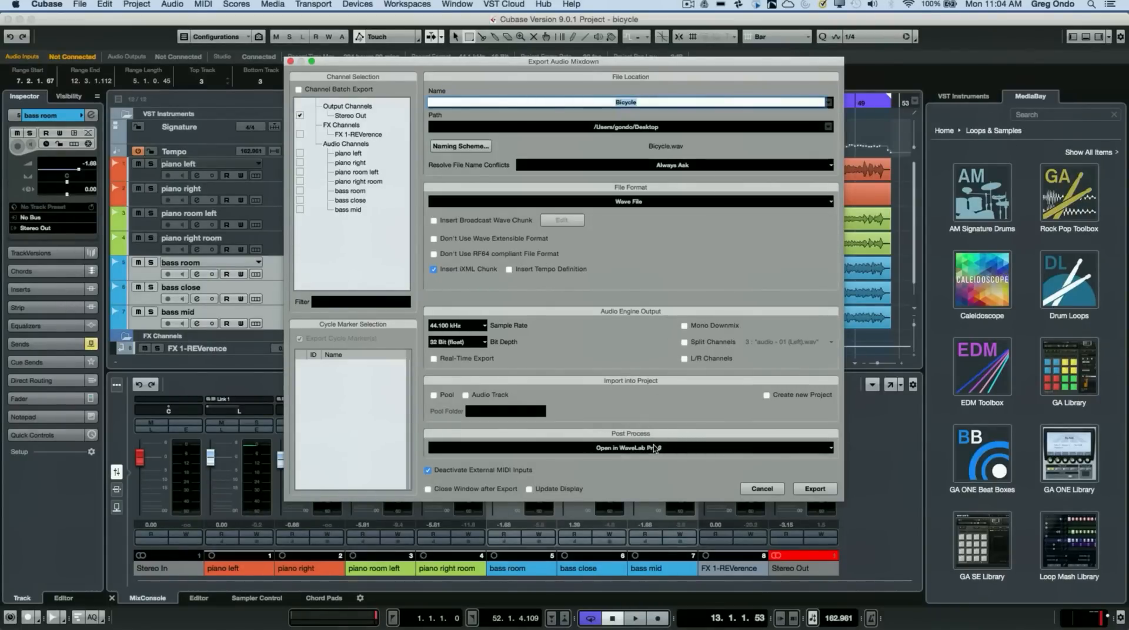
click(628, 447)
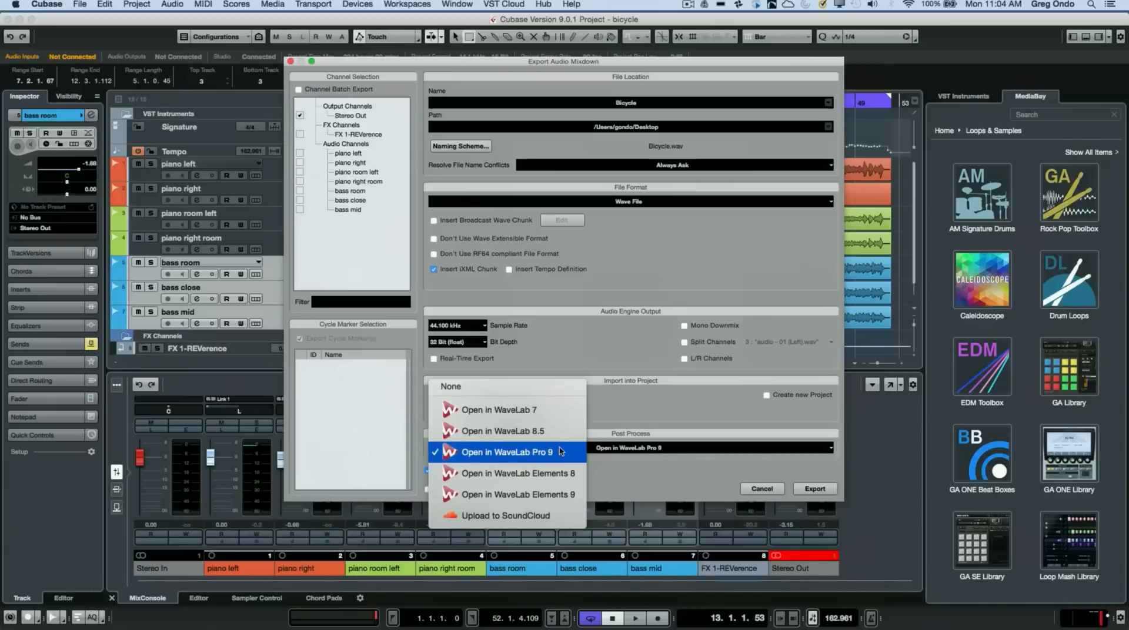
click(506, 452)
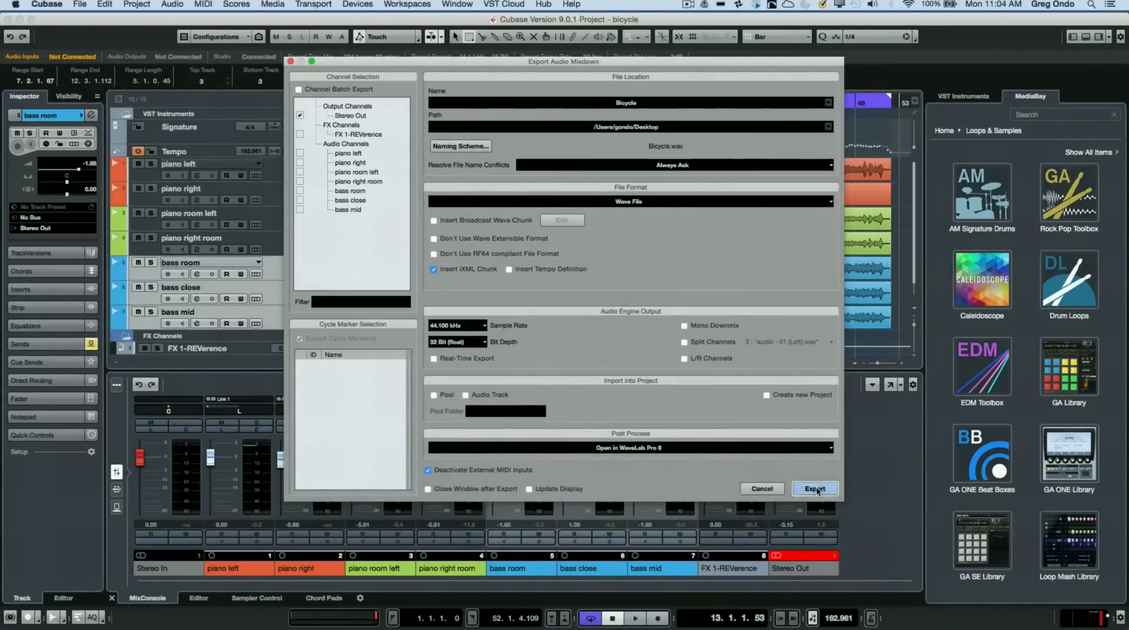
Export the mixdown, play it in WaveLab, and close the Cubase project without saving
click(814, 489)
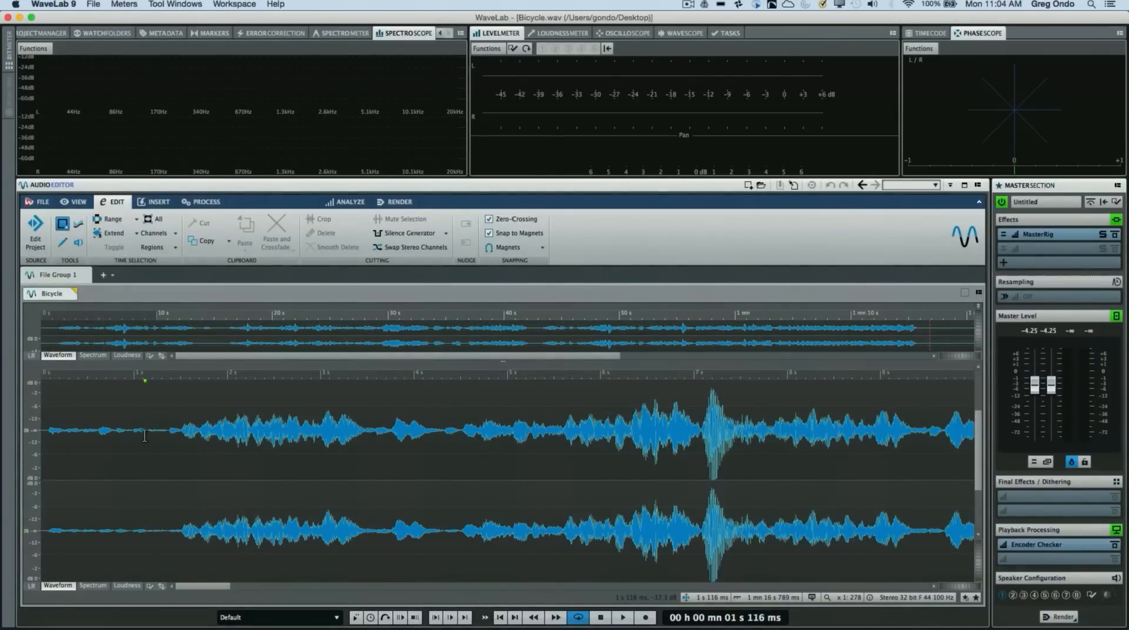
click(620, 617)
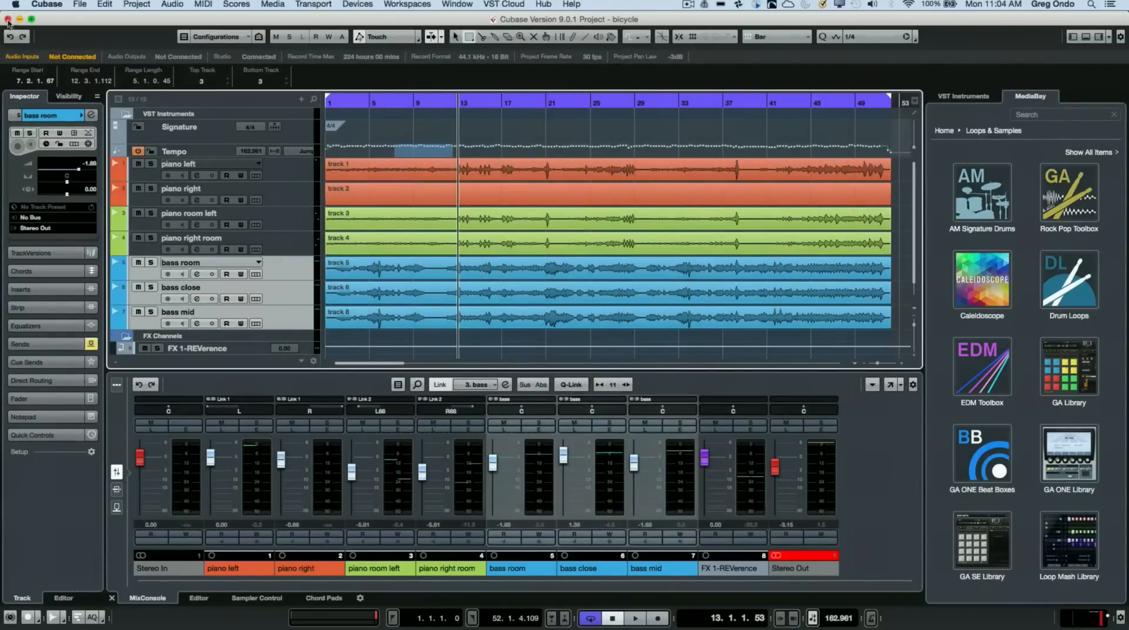
click(7, 19)
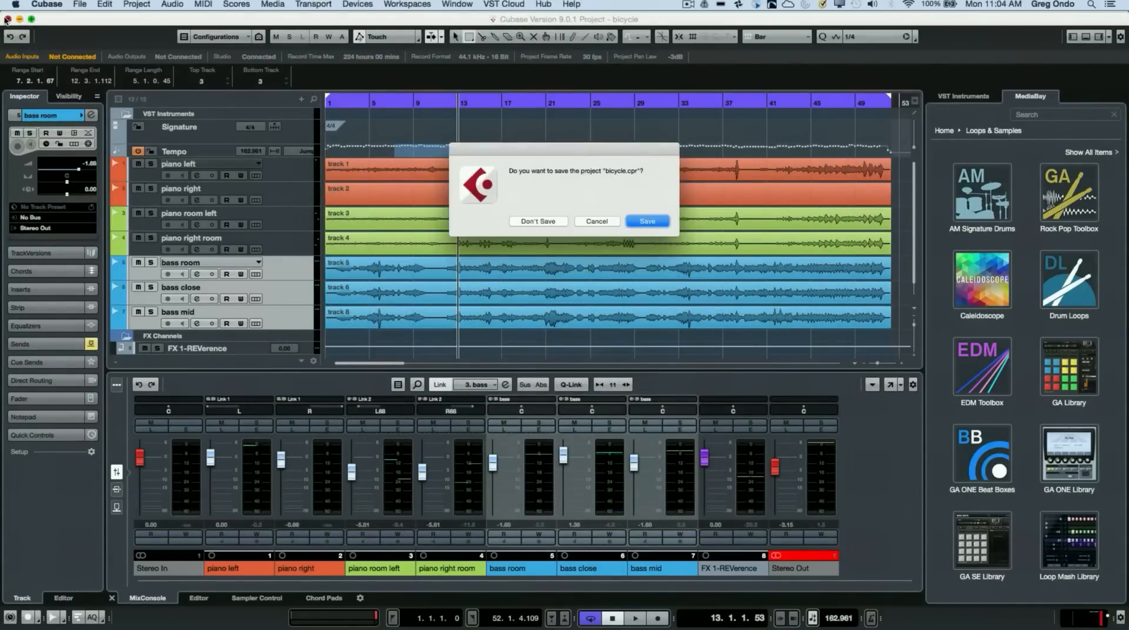
mouse_move(537, 224)
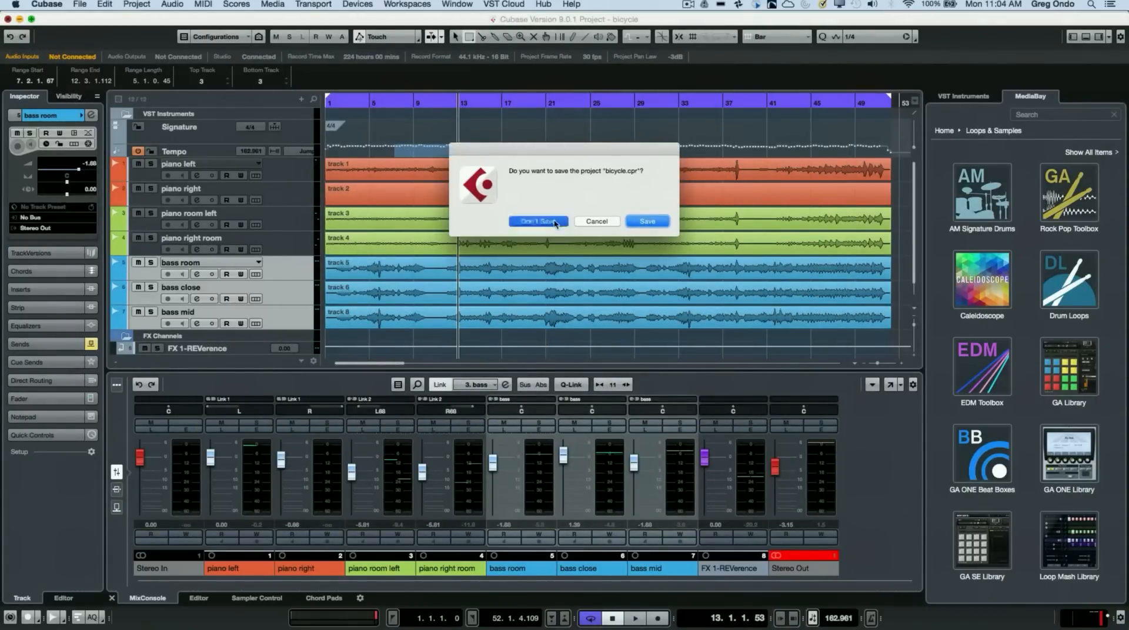
click(539, 221)
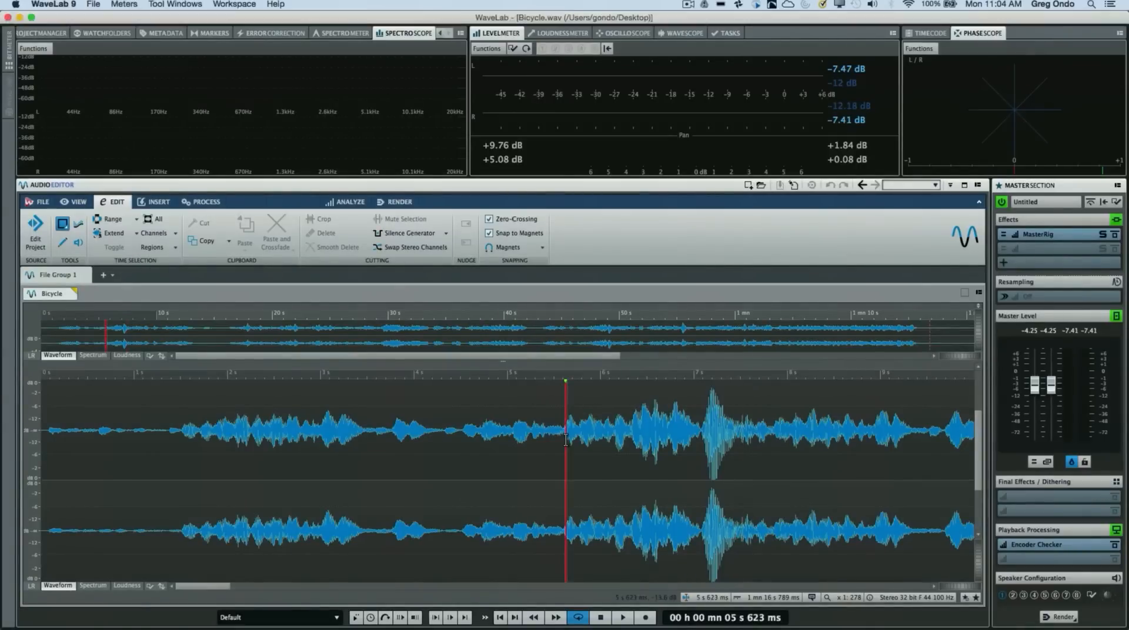
Stop Bicycle.wav playback around 9 seconds, then check the Insert tab and return to Edit
click(621, 621)
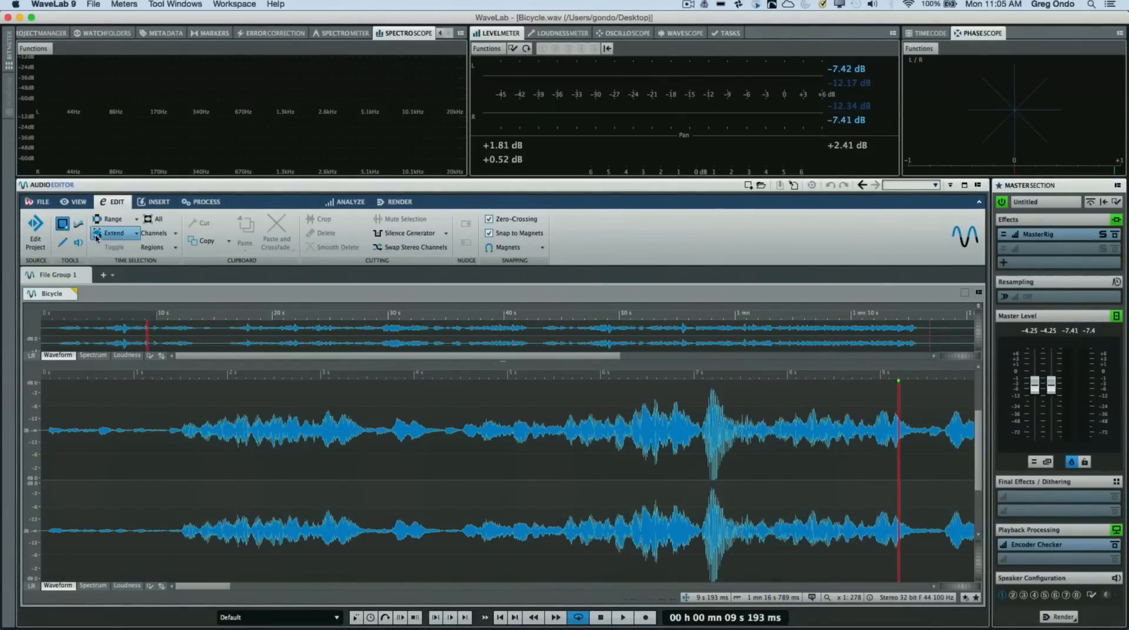
click(158, 202)
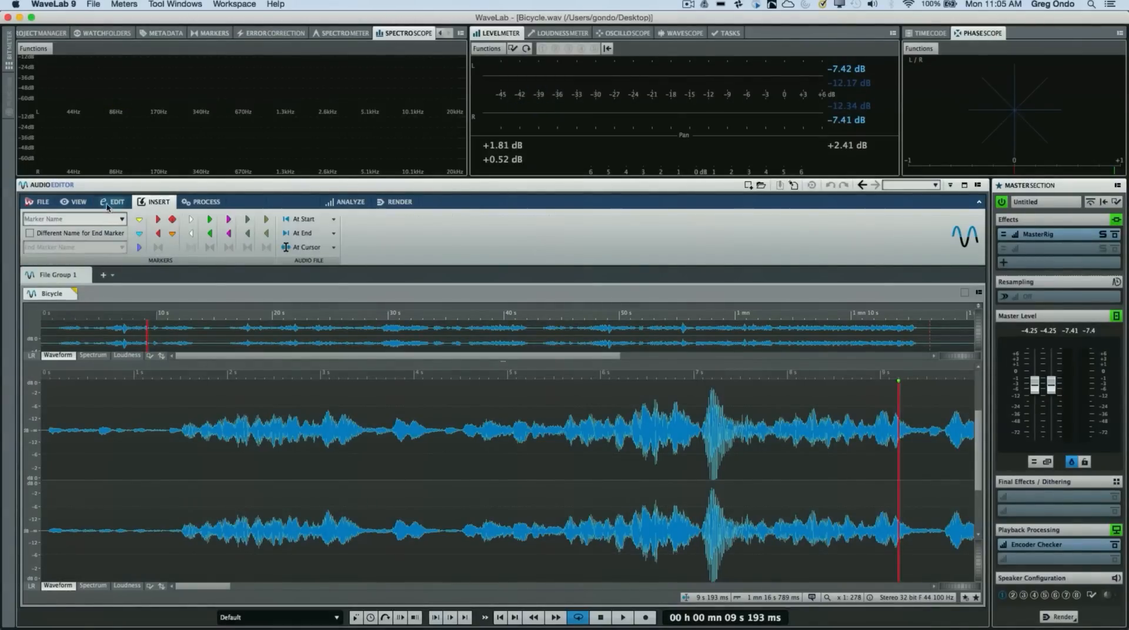
click(116, 205)
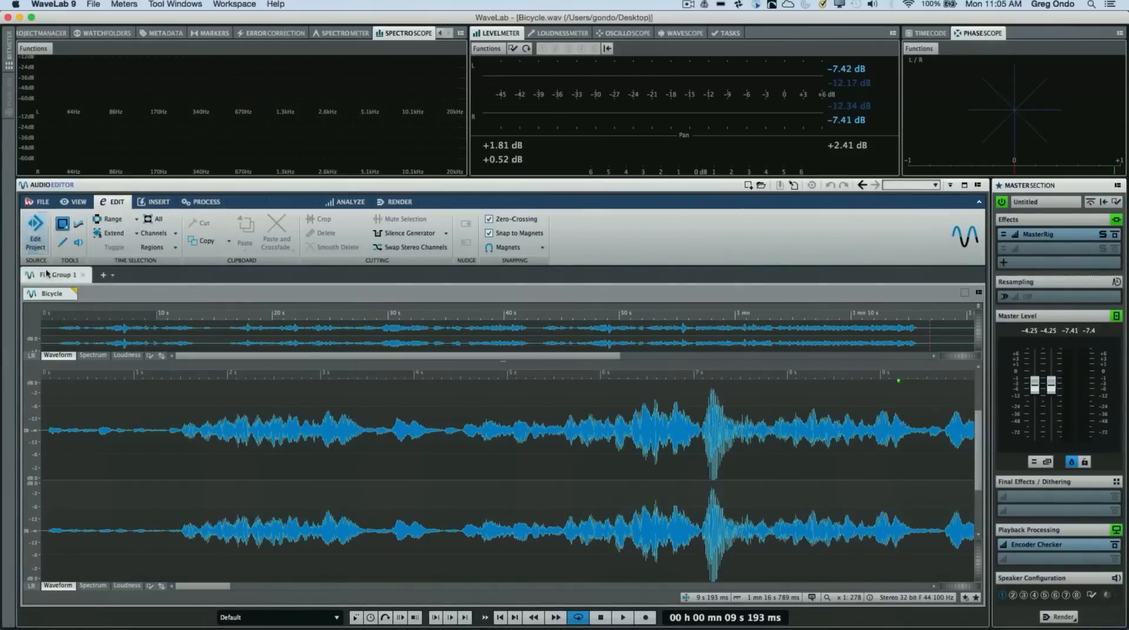
mouse_move(35, 232)
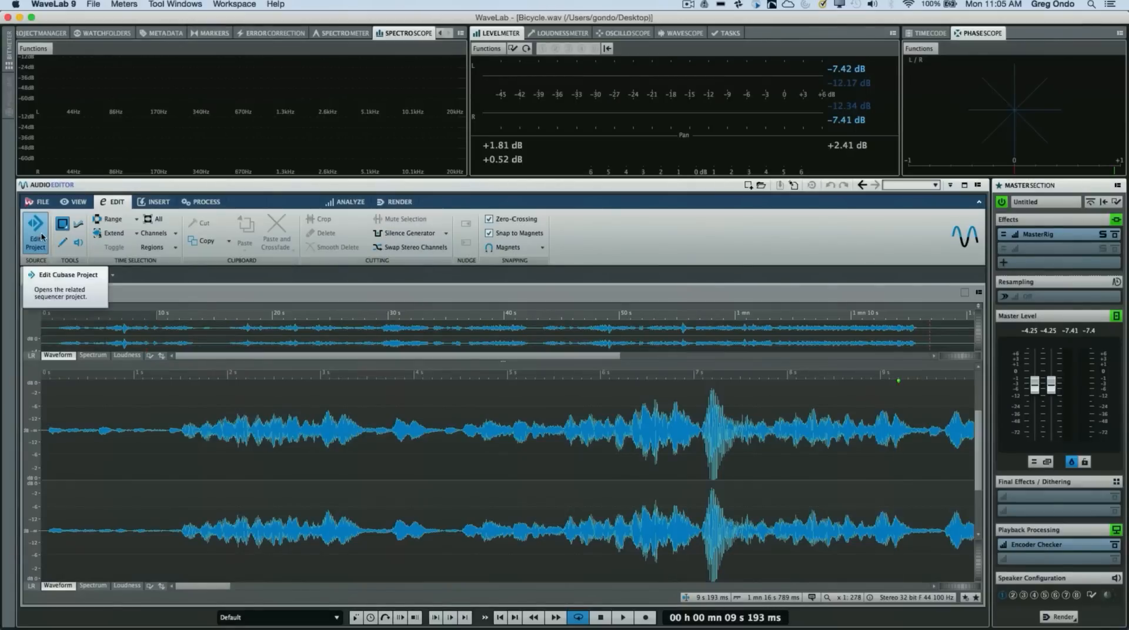
Reopen the Cubase project via Edit Project, dismiss missing files, and play from bar 10
click(34, 227)
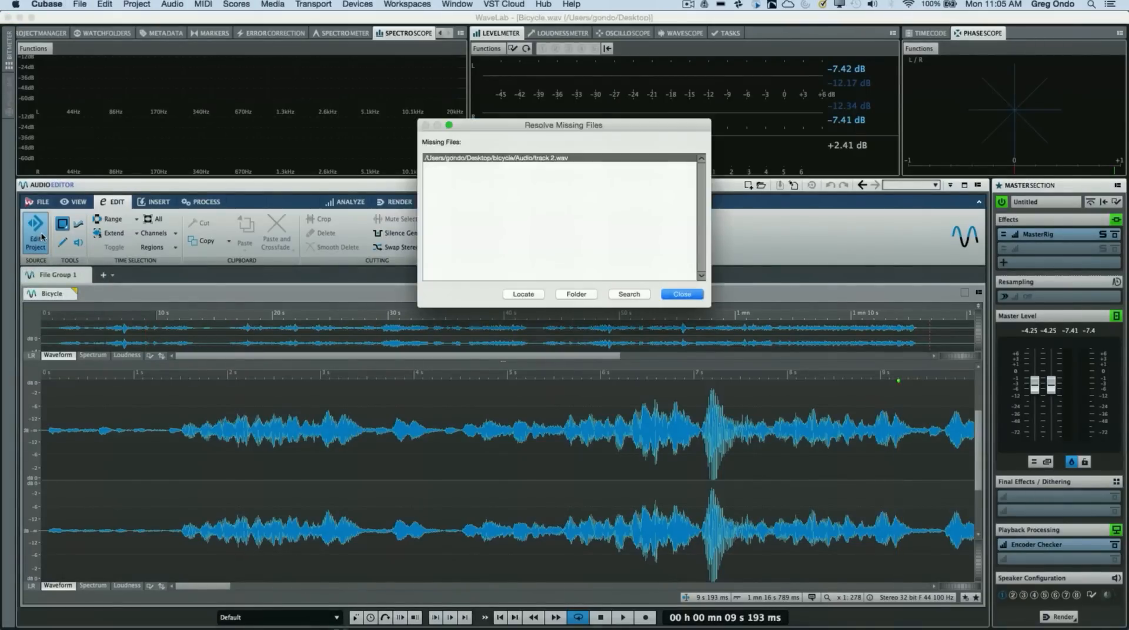
click(679, 297)
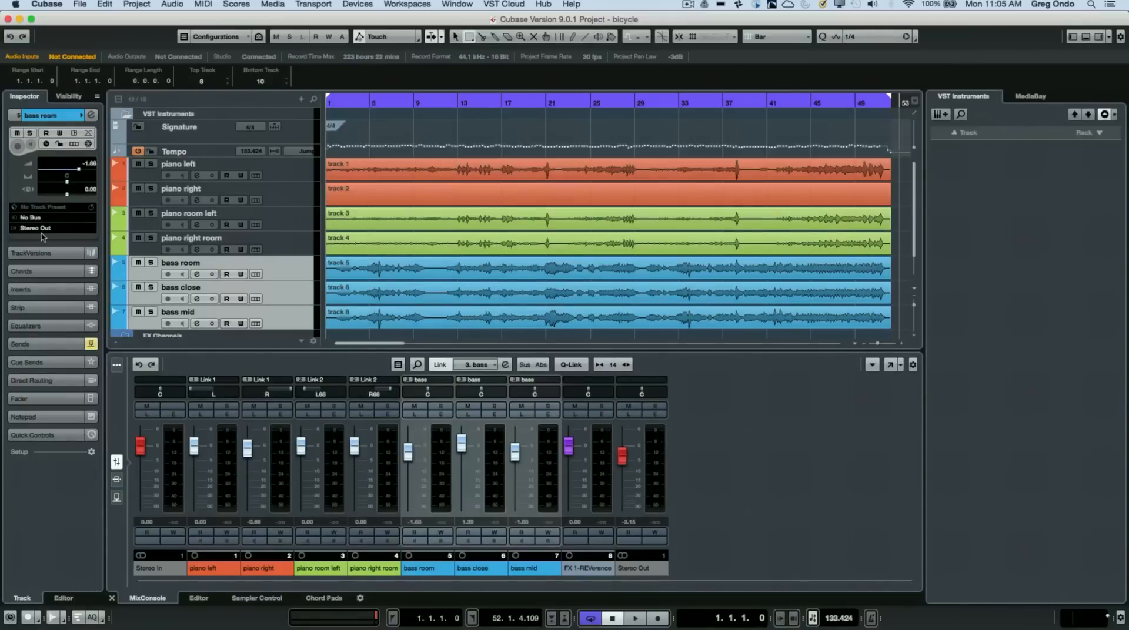
mouse_move(429, 99)
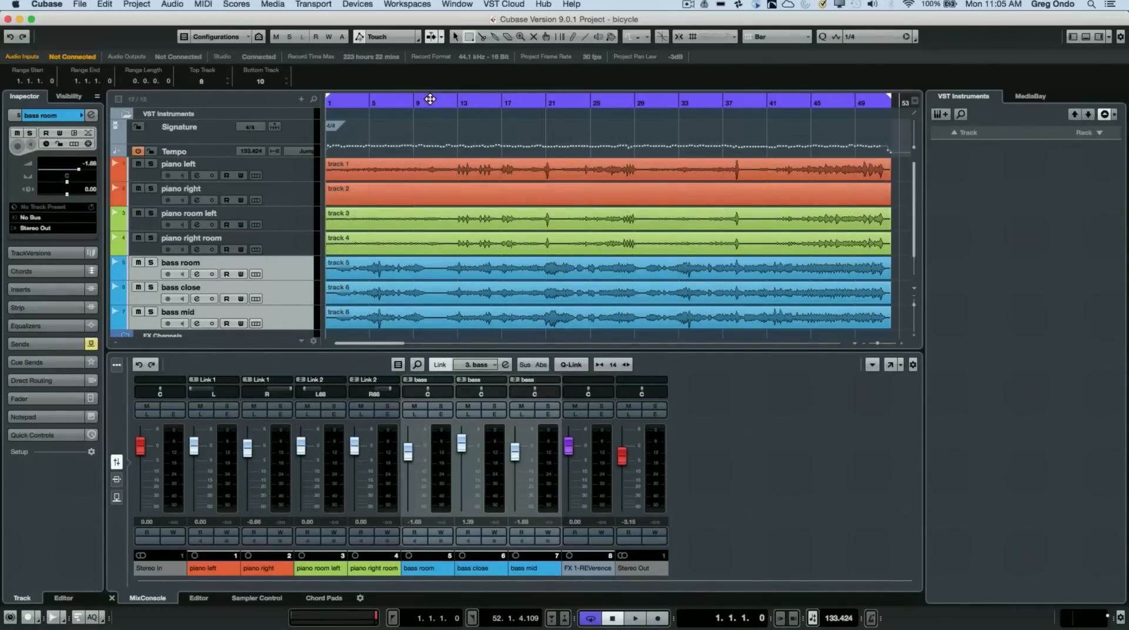
click(635, 623)
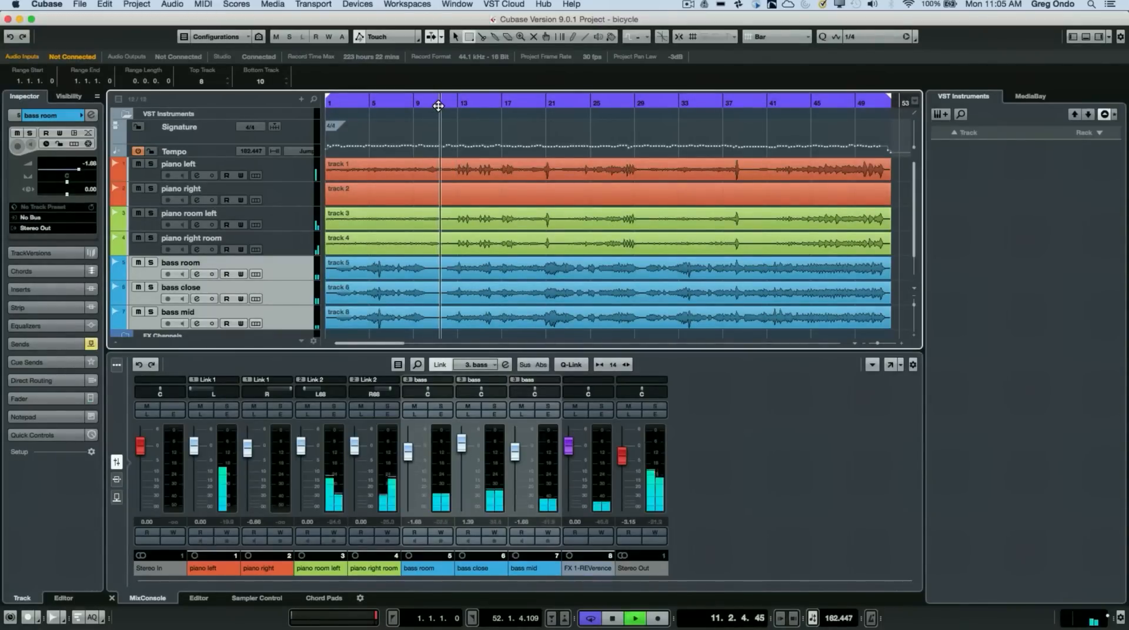